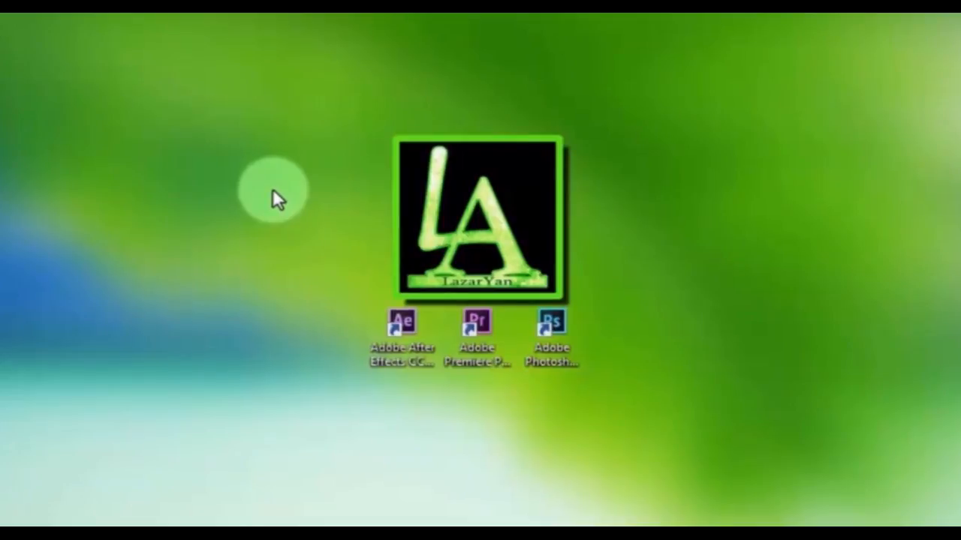
# Launch After Effects from the desktop into the project holding Logo.png
pyautogui.doubleClick(403, 327)
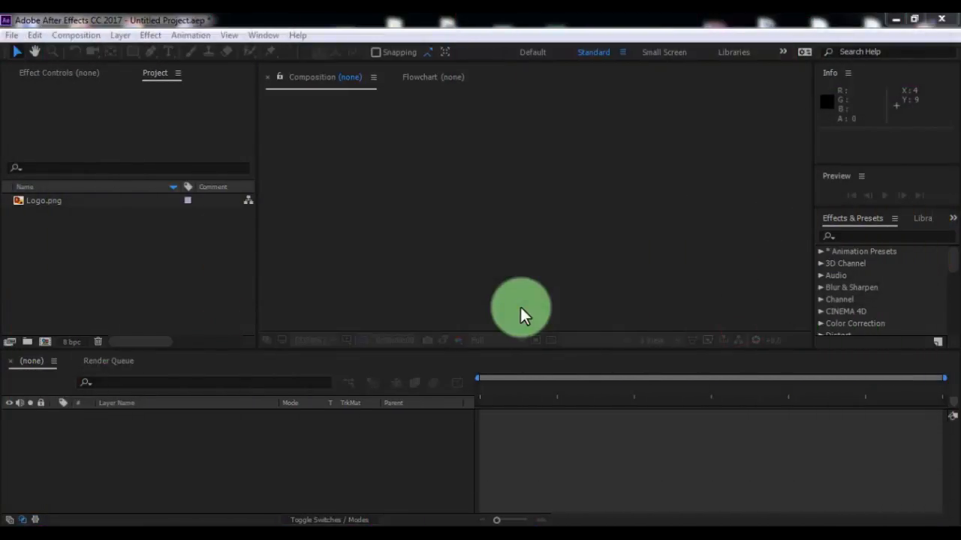
# Create the 1920×1080, 30 fps black composition Logo and reveal the logo layer's scale
pyautogui.click(75, 36)
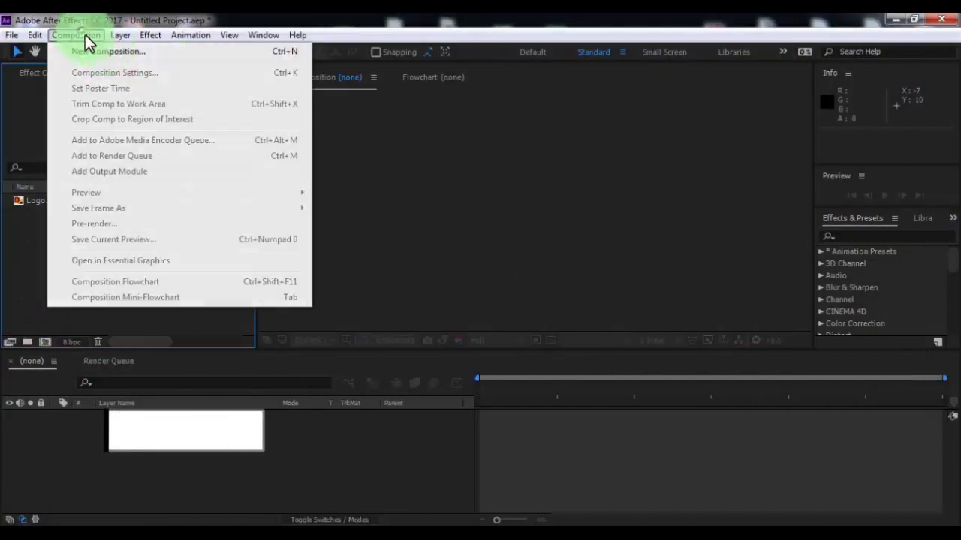
pyautogui.click(114, 72)
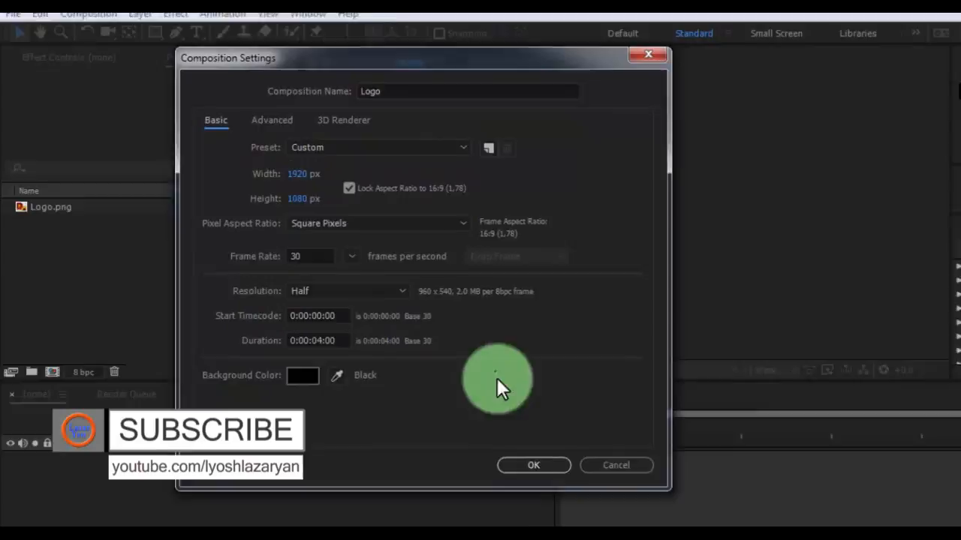
pyautogui.click(533, 465)
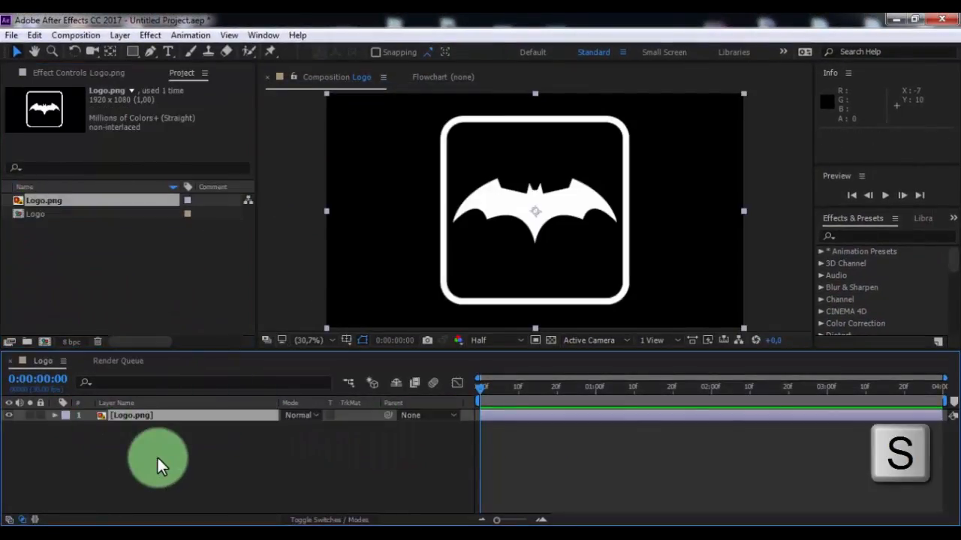
pyautogui.press('s')
pyautogui.write('Lo')
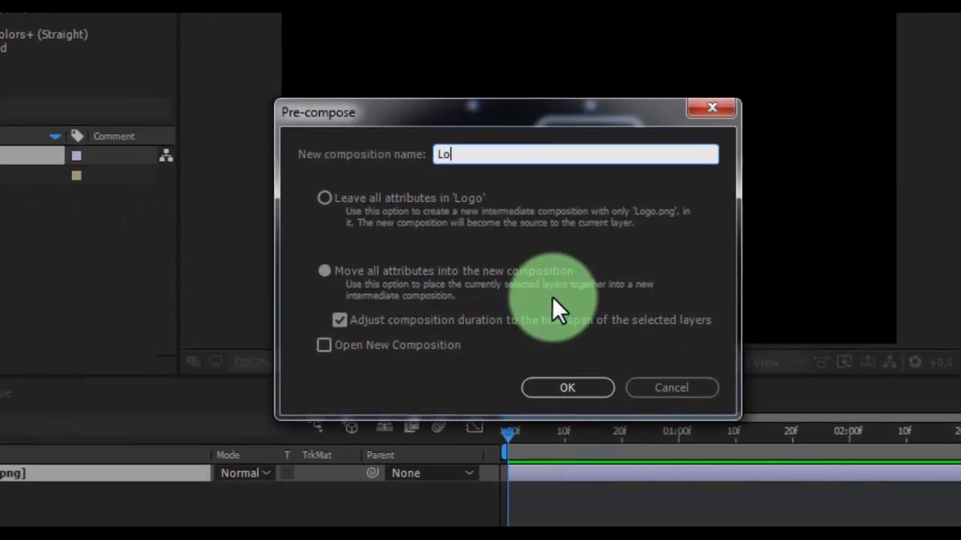
# Pre-compose the scaled-down logo into its own composition and duplicate that nested layer
pyautogui.click(568, 388)
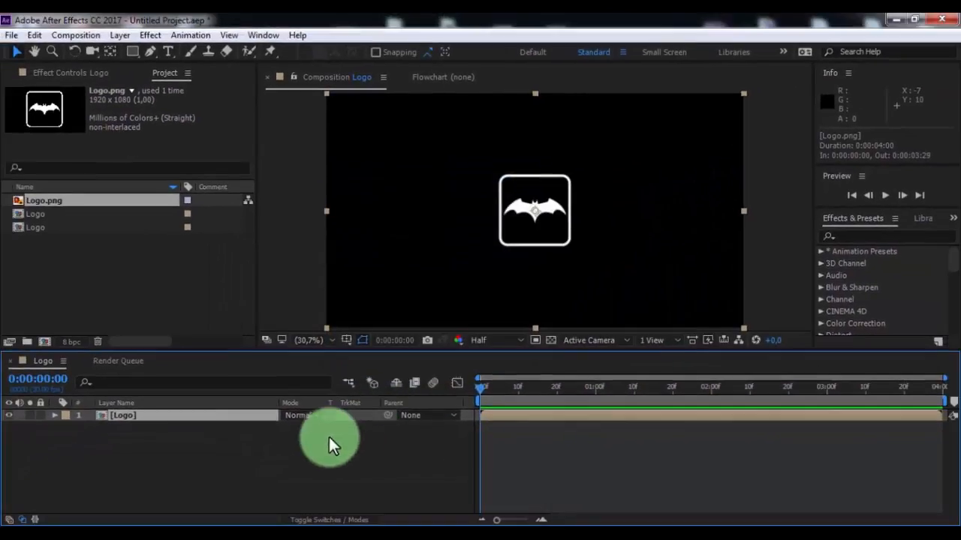
pyautogui.press('Enter')
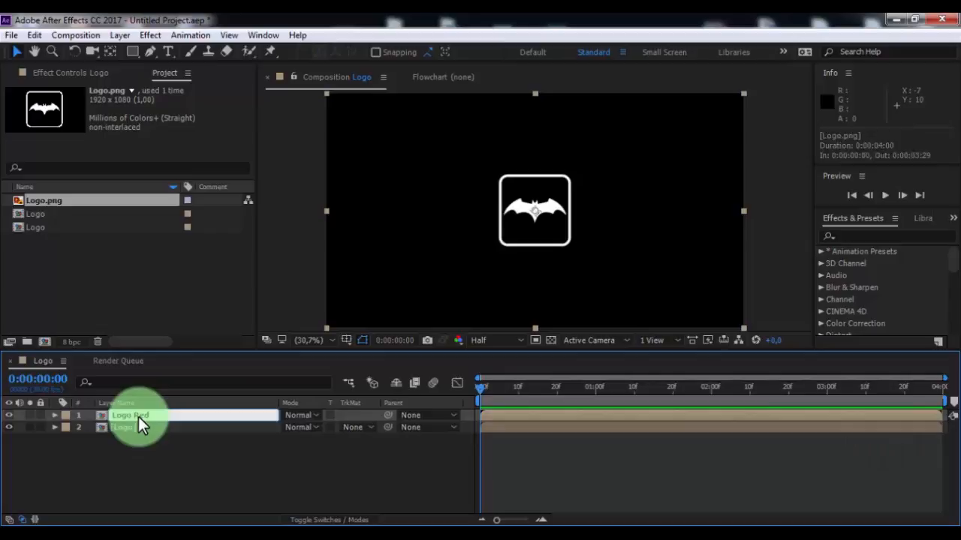
# Auto-trace the Logo Red layer on its alpha channel to get mask outlines of the logo
pyautogui.click(120, 37)
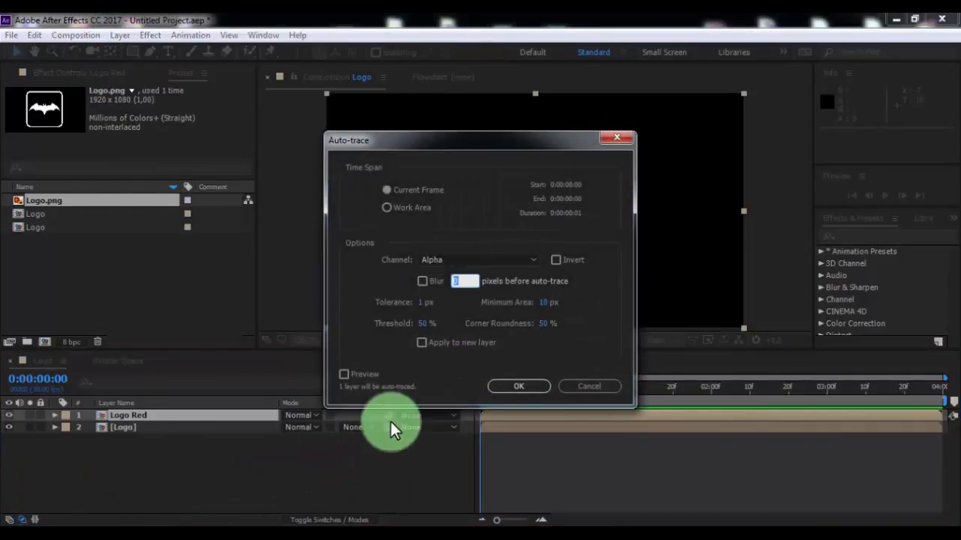
pyautogui.click(517, 386)
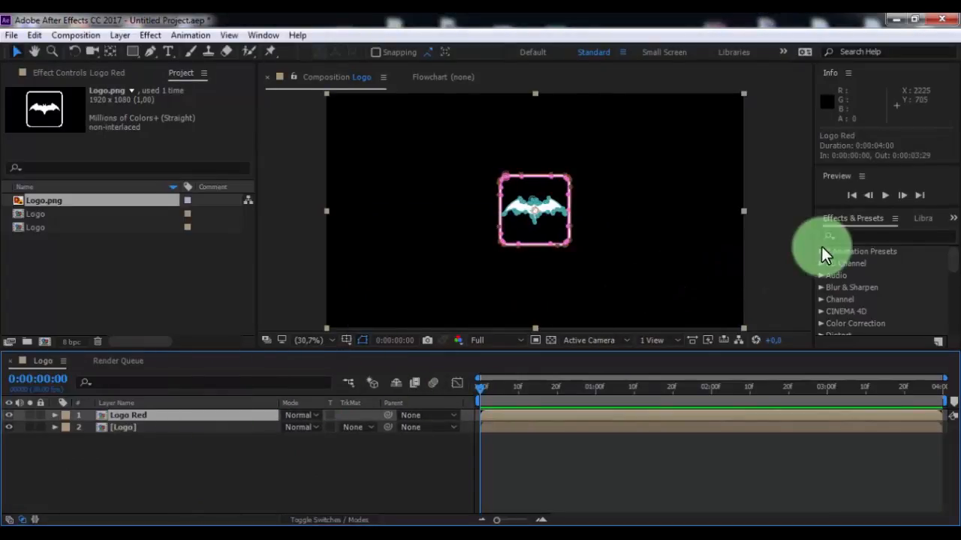
# Apply Saber to Logo Red with the Hard Core preset and a red glow colour
pyautogui.write('saber')
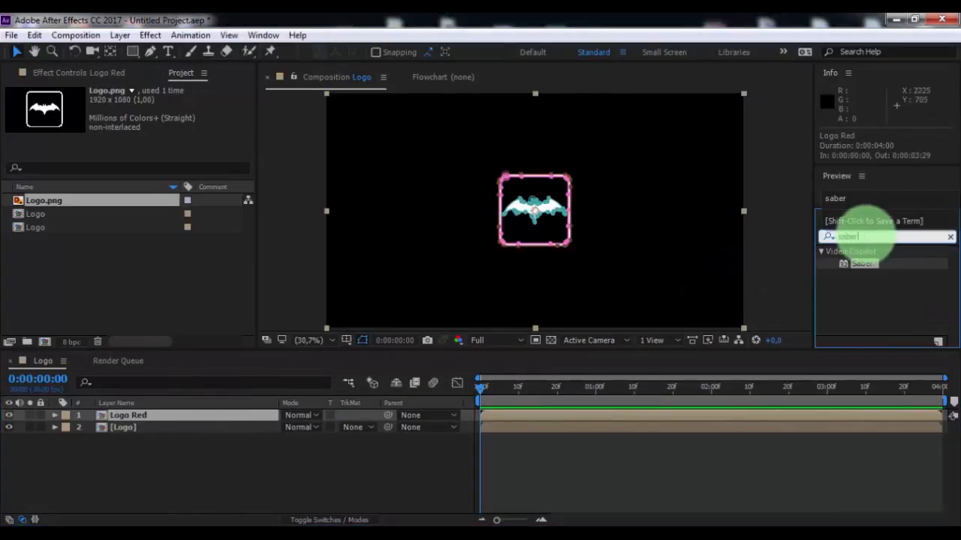
pyautogui.doubleClick(862, 263)
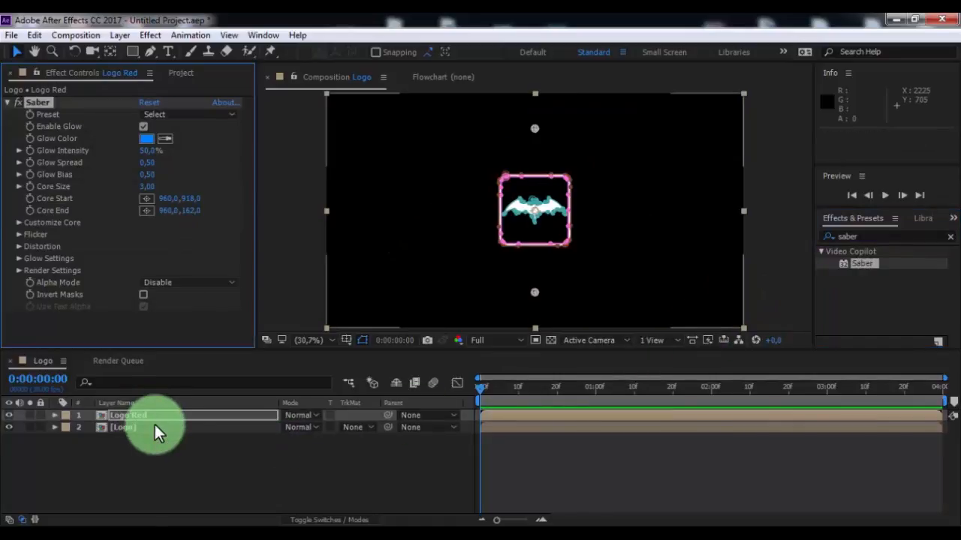
pyautogui.click(188, 115)
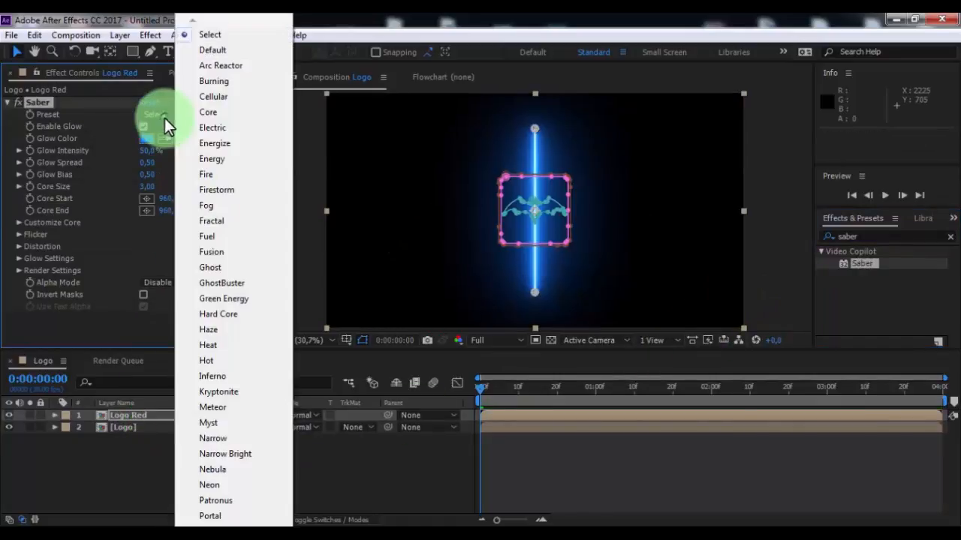
pyautogui.click(218, 314)
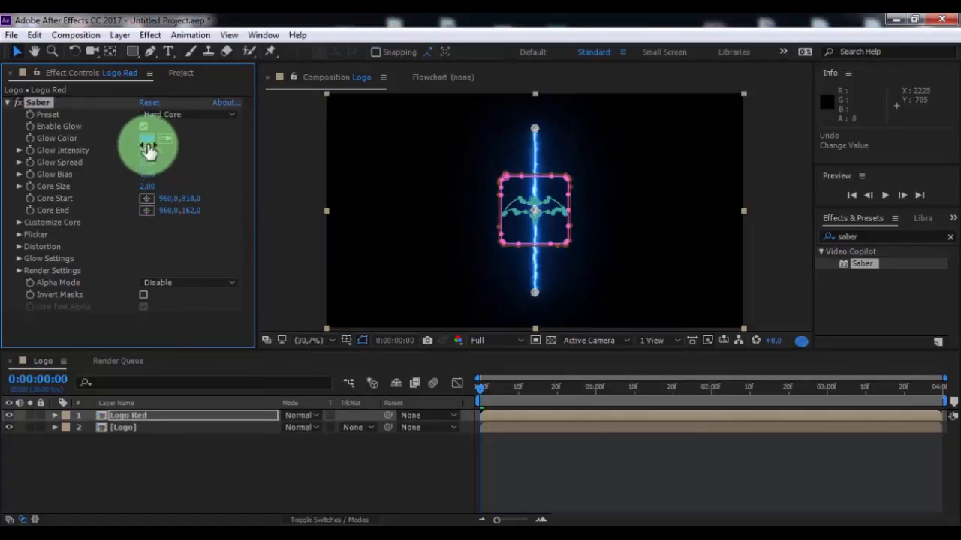
pyautogui.click(148, 139)
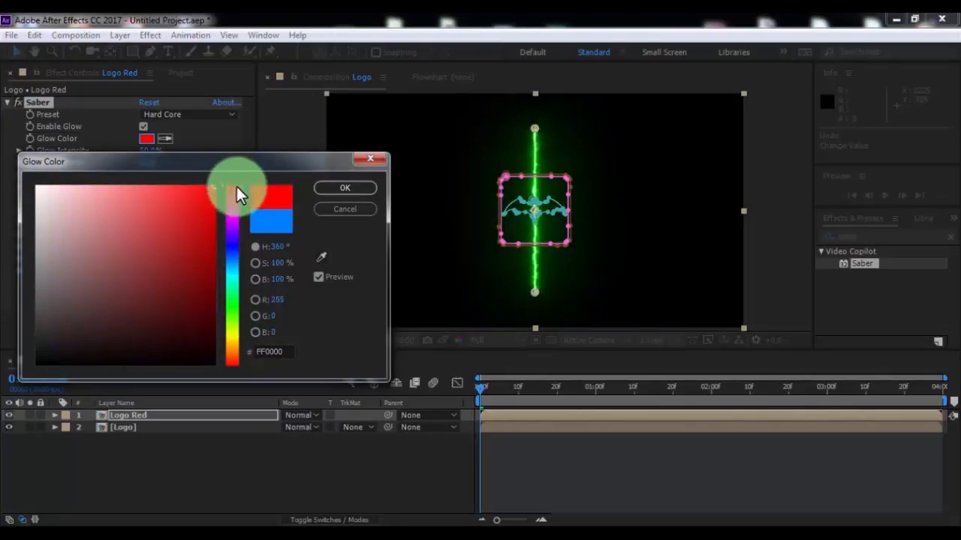
pyautogui.click(345, 187)
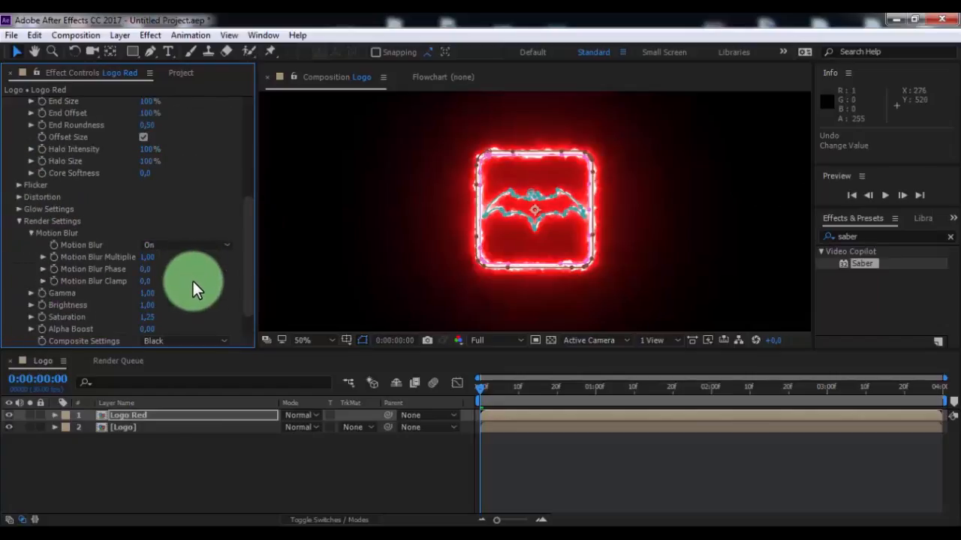
# Set Saber's composite settings to Transparent and keyframe the trace offsets and layer opacities
pyautogui.click(183, 341)
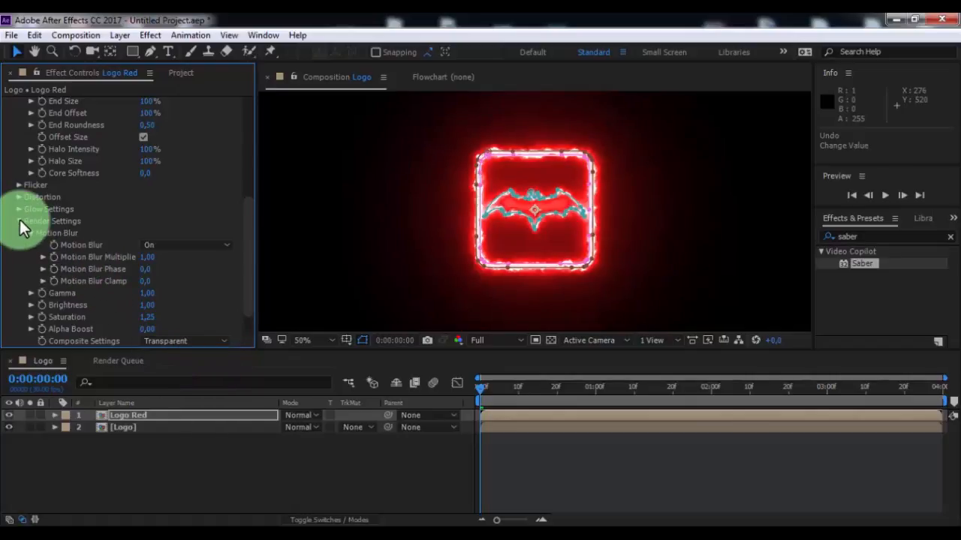
pyautogui.scroll(3)
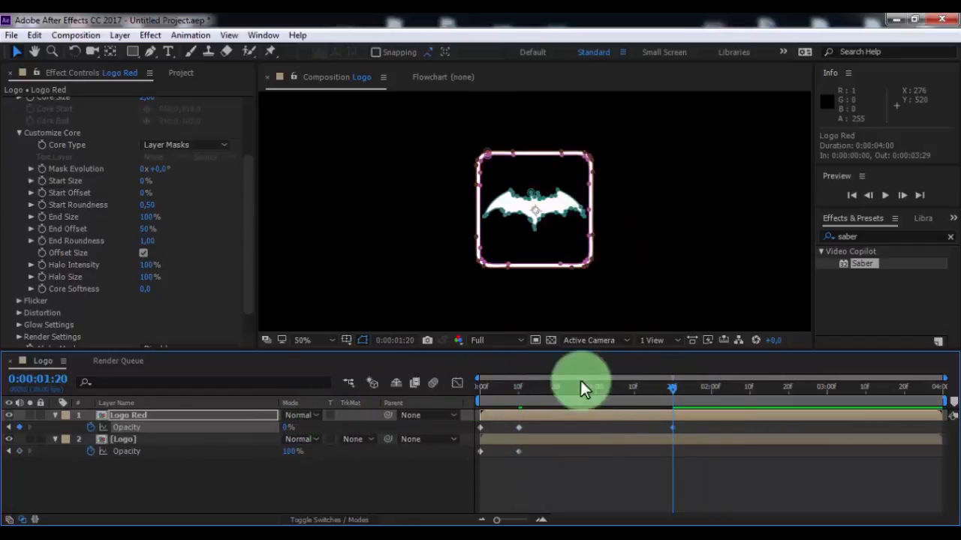
# Drop the viewer to Half resolution and scrub through the red trace animation to tune its keyframes
pyautogui.click(477, 340)
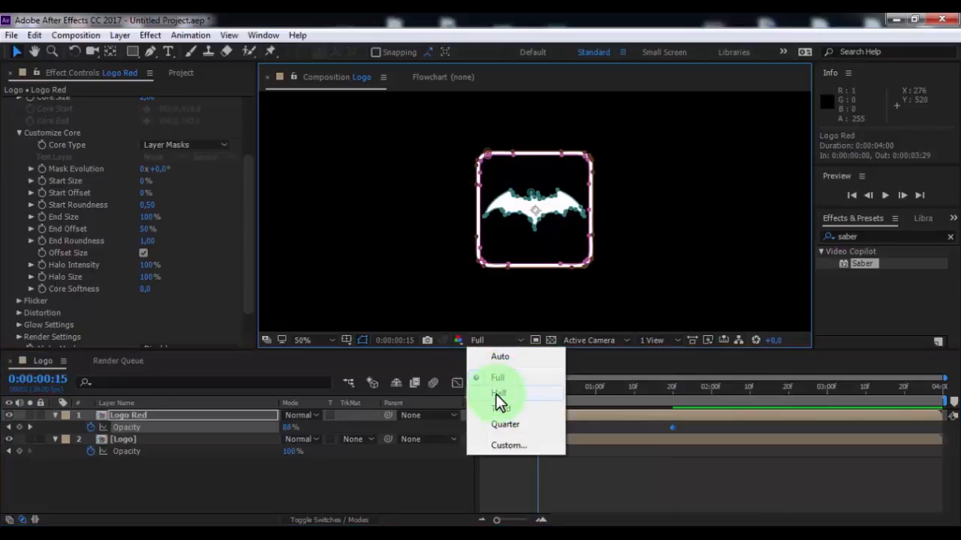
pyautogui.click(498, 393)
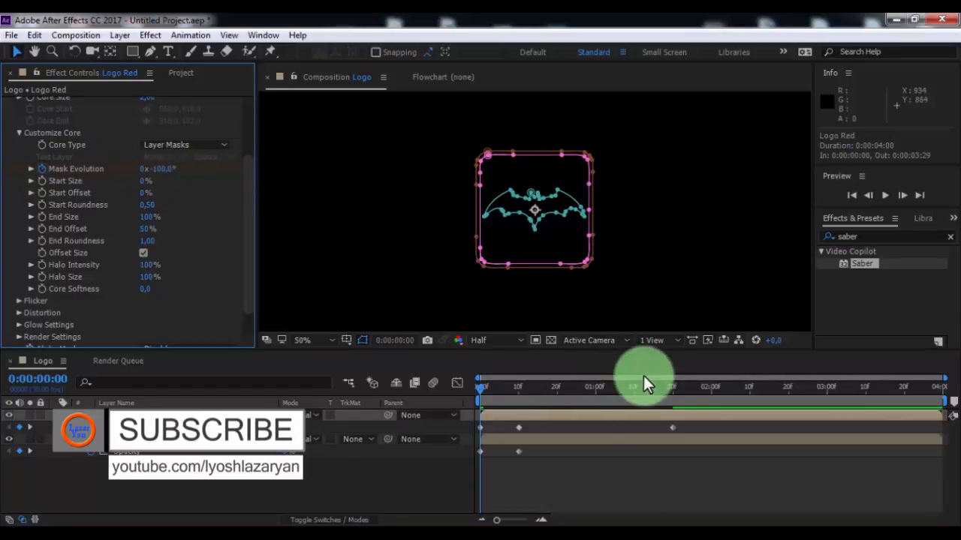
pyautogui.moveTo(644, 383); pyautogui.dragTo(672, 387)
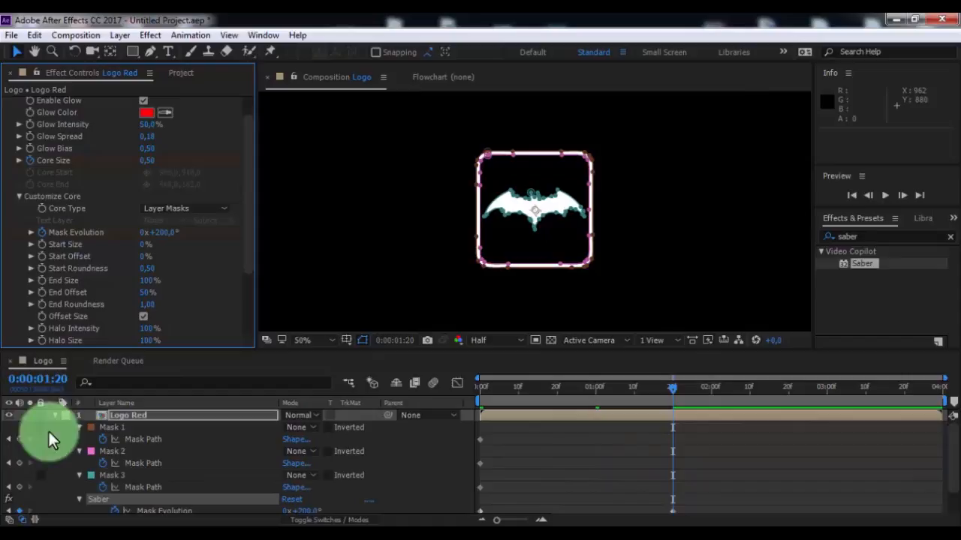
# Duplicate Logo Red as Logo Green and change its Saber glow colour to green
pyautogui.press('ctrl+d')
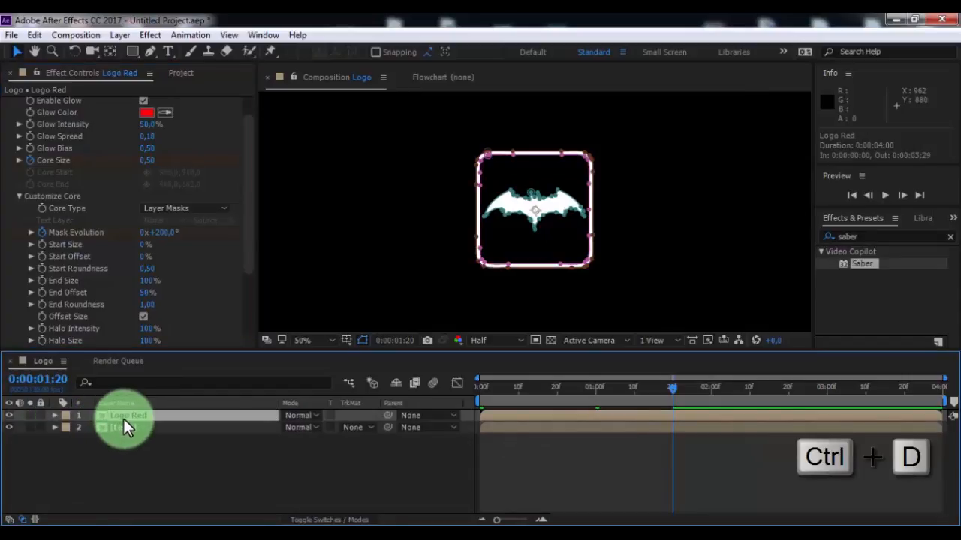
pyautogui.press('ctrl+d')
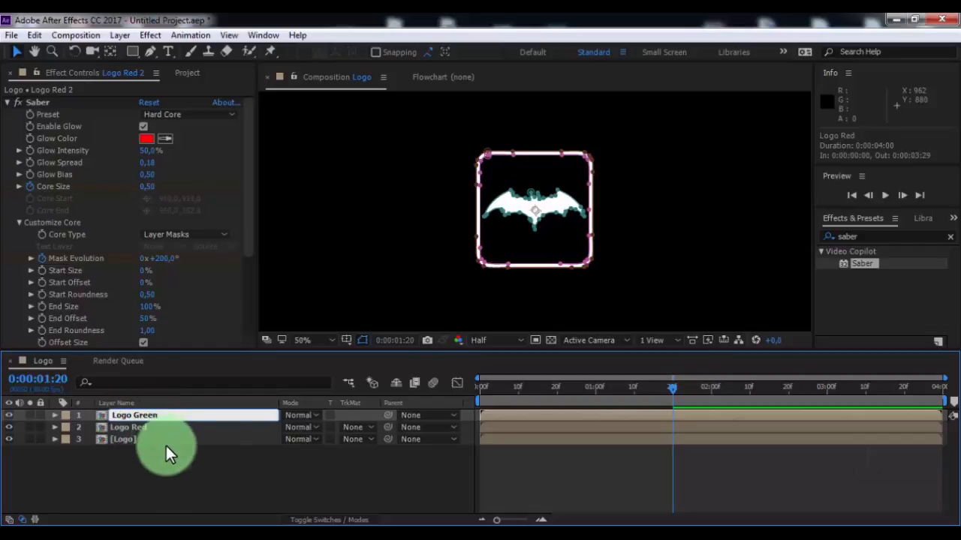
pyautogui.click(135, 414)
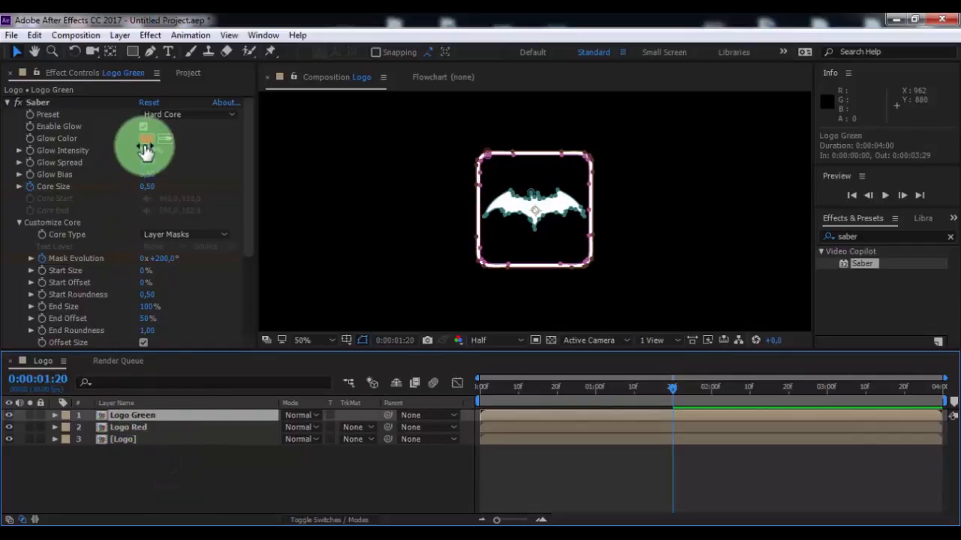
pyautogui.click(147, 138)
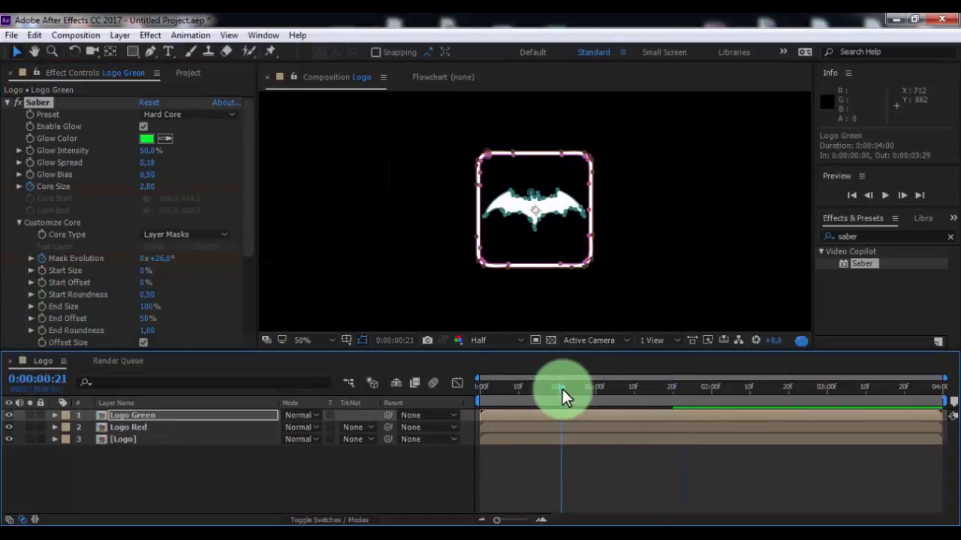
# Set Core Size and Mask Evolution keyframes on Logo Green so its trace runs along the outline
pyautogui.click(54, 415)
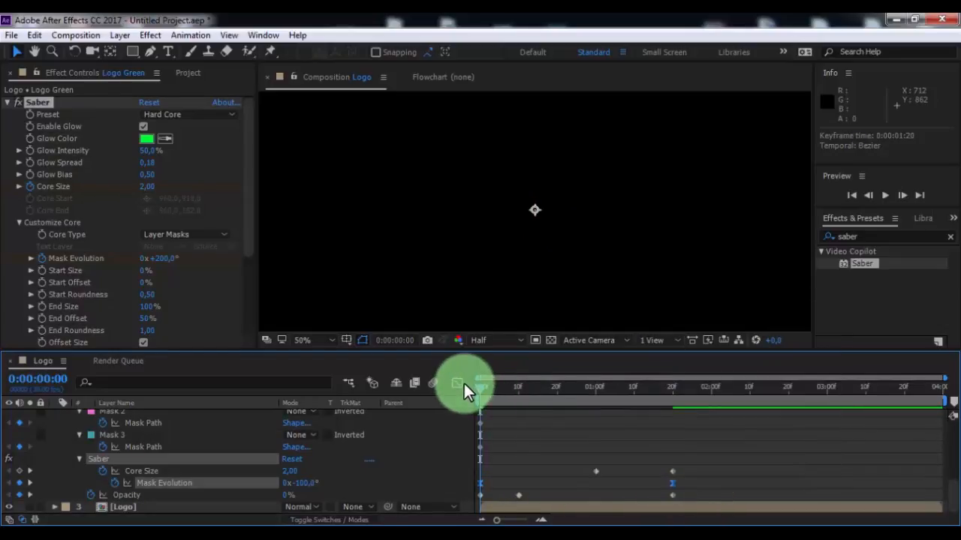
pyautogui.click(458, 384)
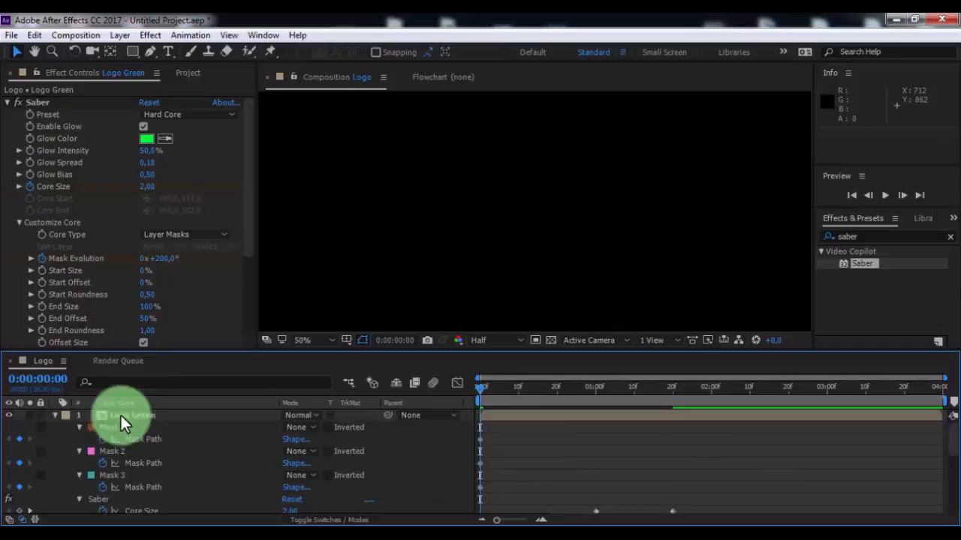
# Set Start Size 100%, Start Offset 50%, End Size and Offset 0%, then preview both glows
pyautogui.click(54, 414)
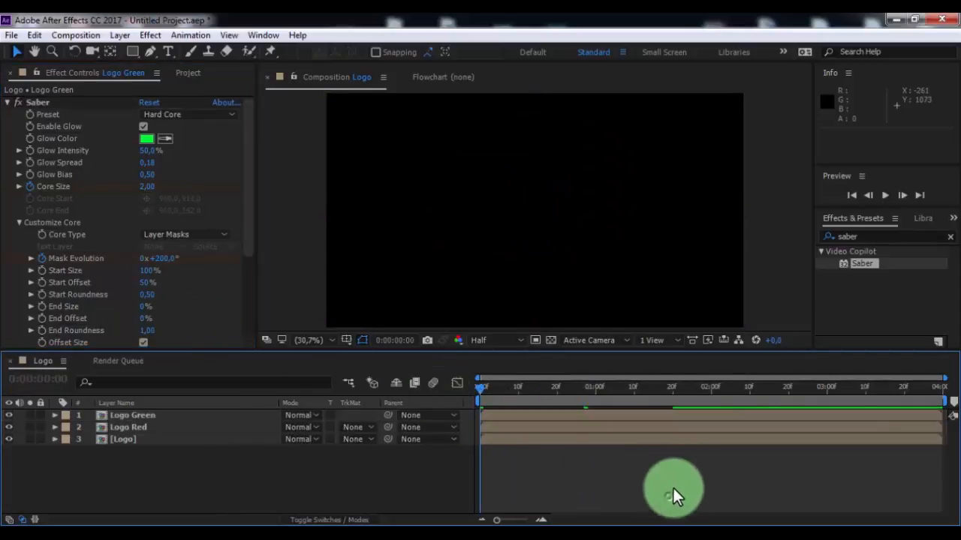
pyautogui.click(884, 195)
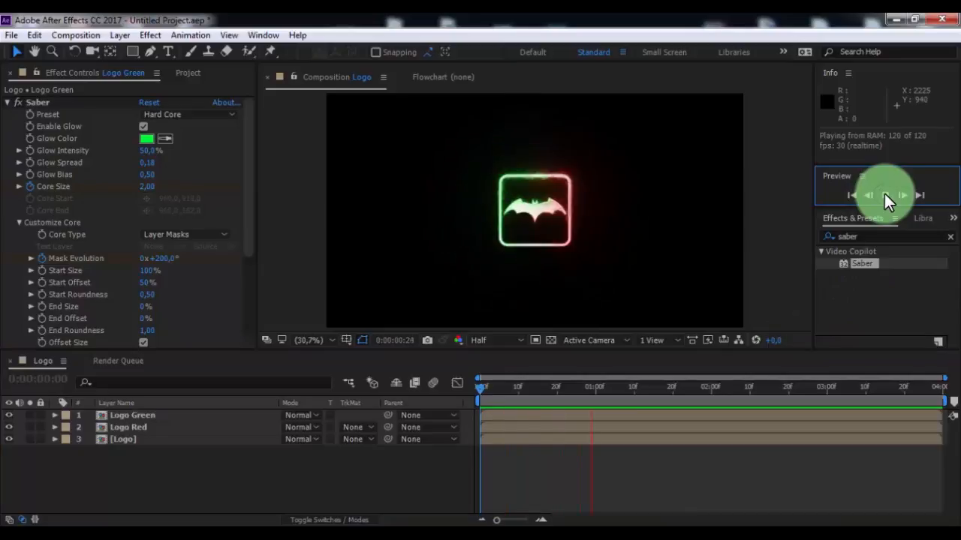